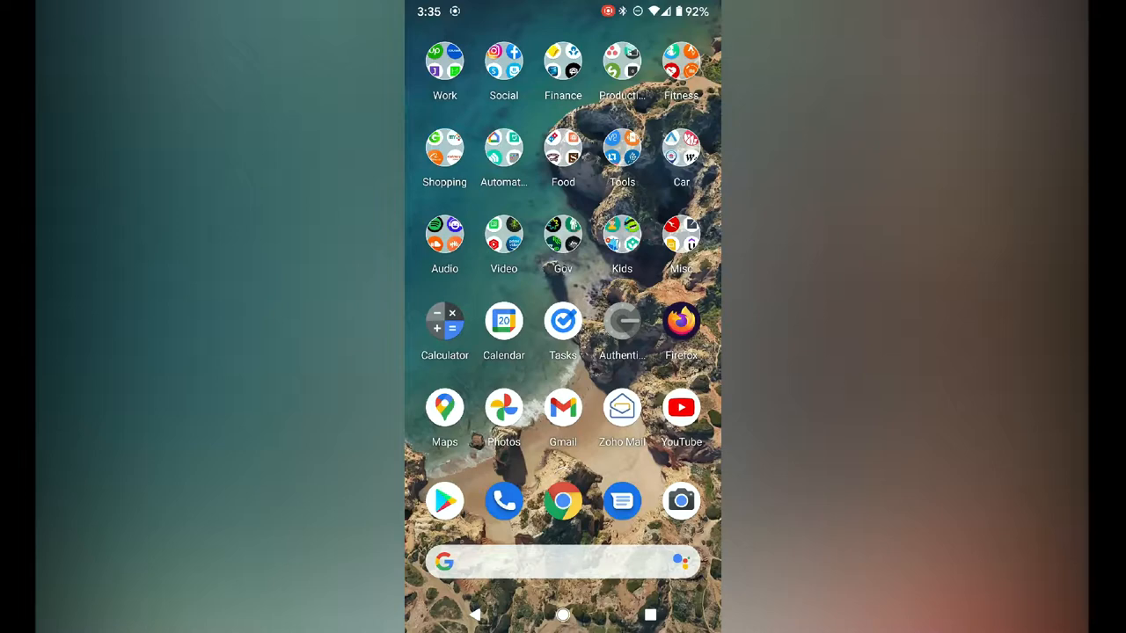
Open the Automation folder showing Home, Xiaomi, Laila, Kasa and DualSpace apps
left_click(503, 148)
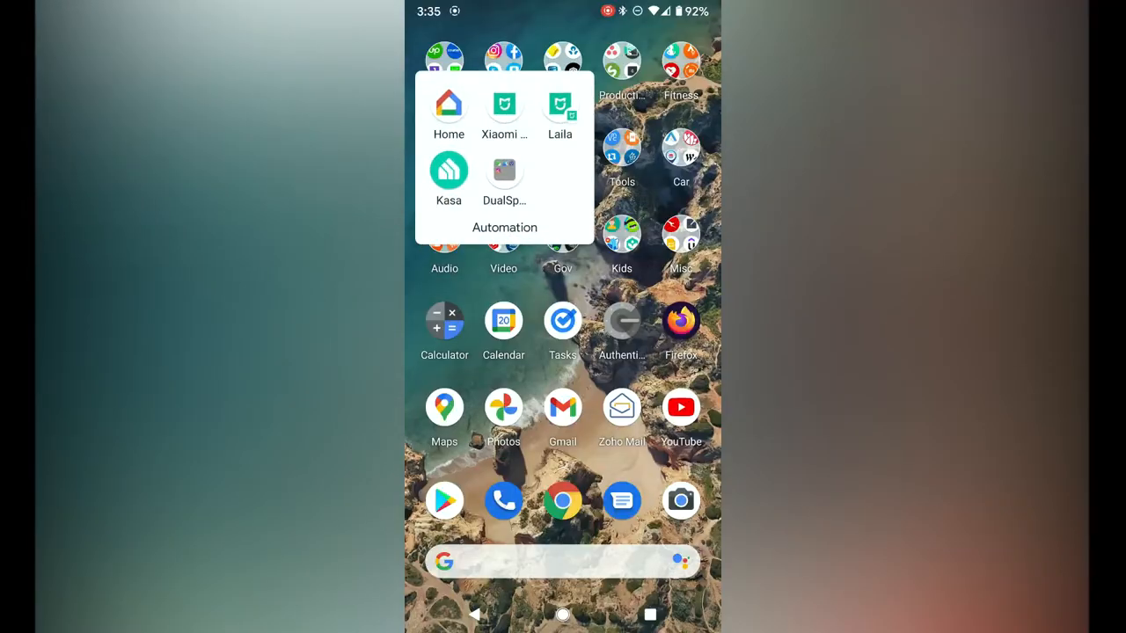
Launch Google Home and reach its Add and manage page via the + button
left_click(449, 105)
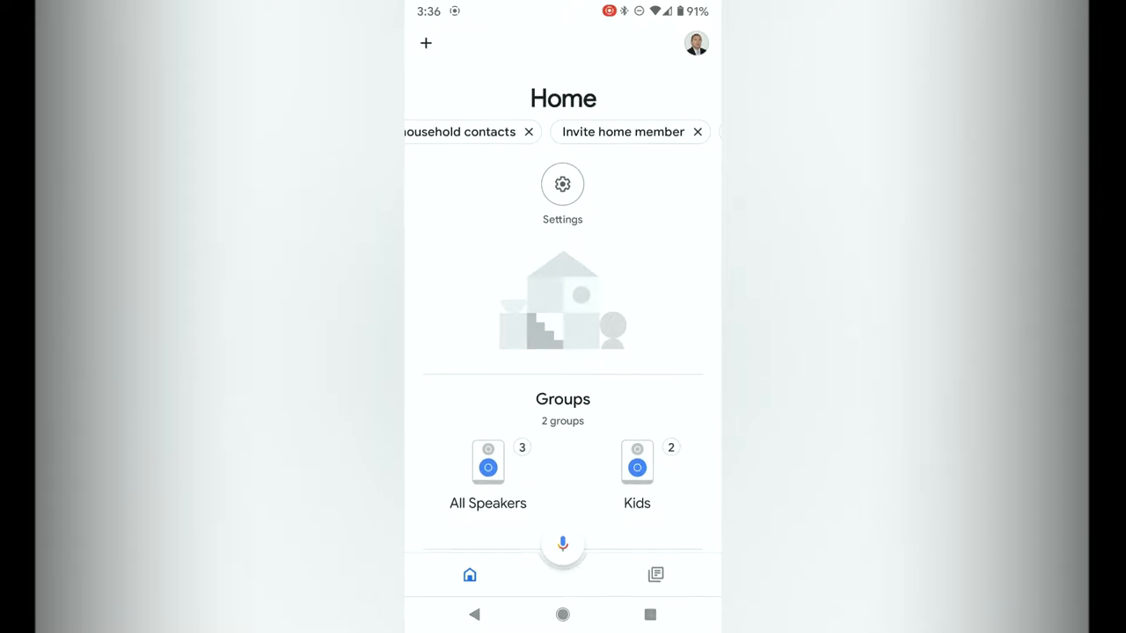
left_click(426, 42)
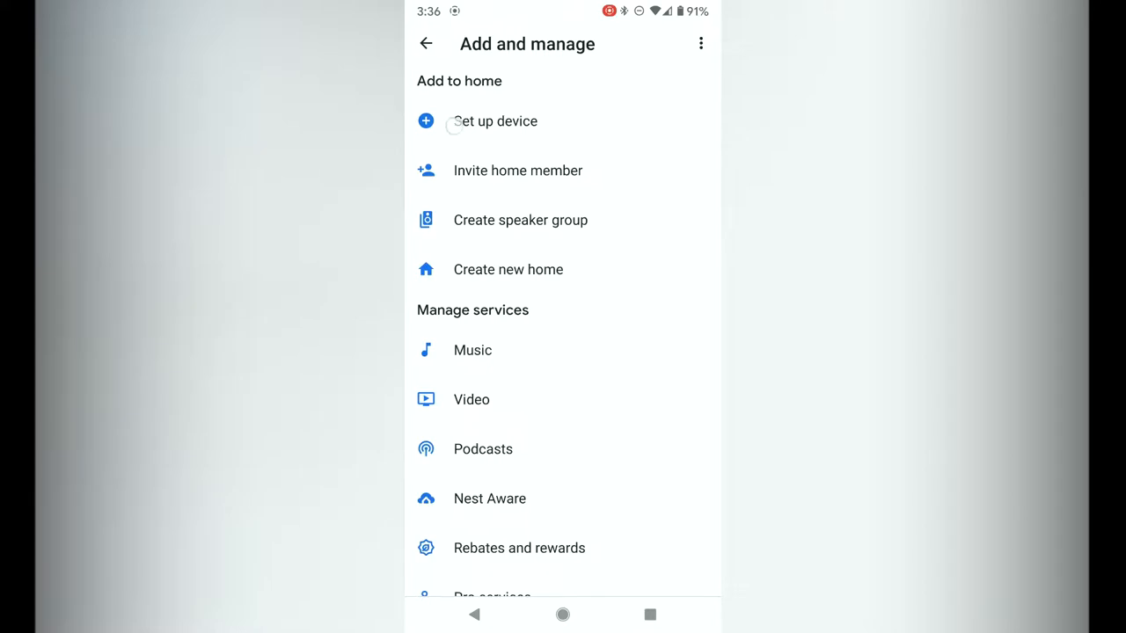
Start Set up device to reach the Works with Google home control list
left_click(492, 120)
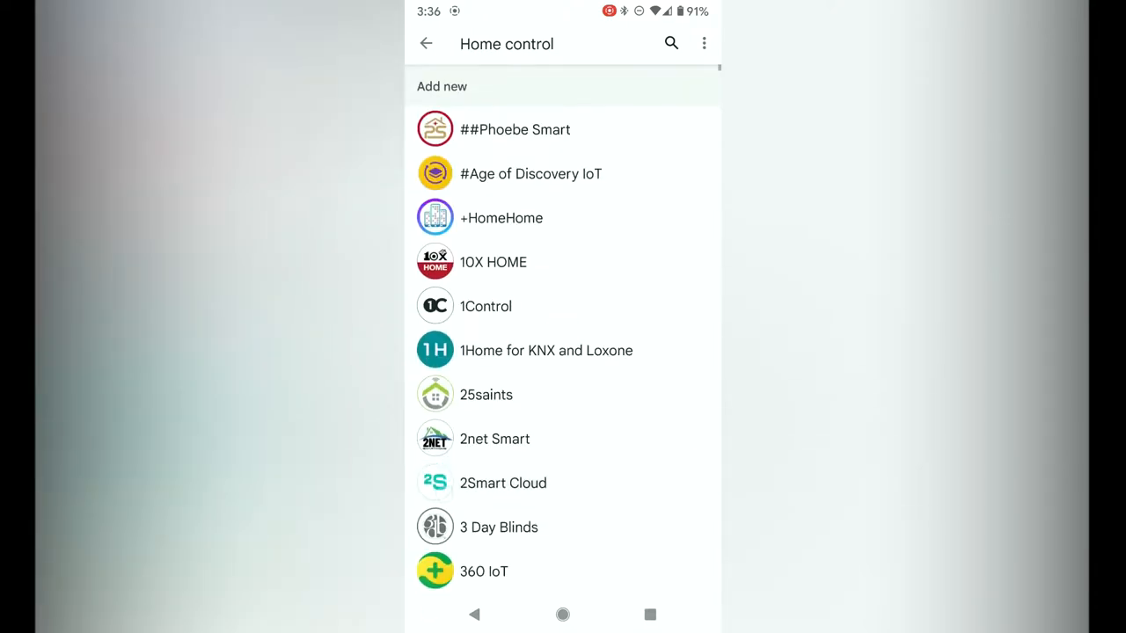
Search the partner services for 'mi' and choose Mi Home to link
type("mi")
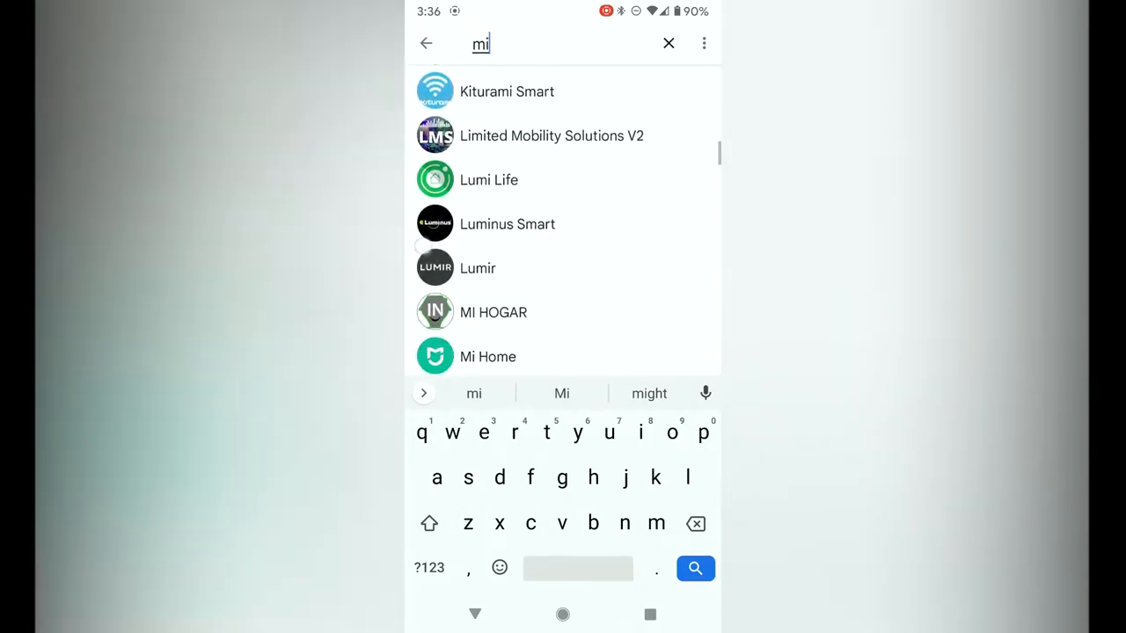
scroll("down", 3)
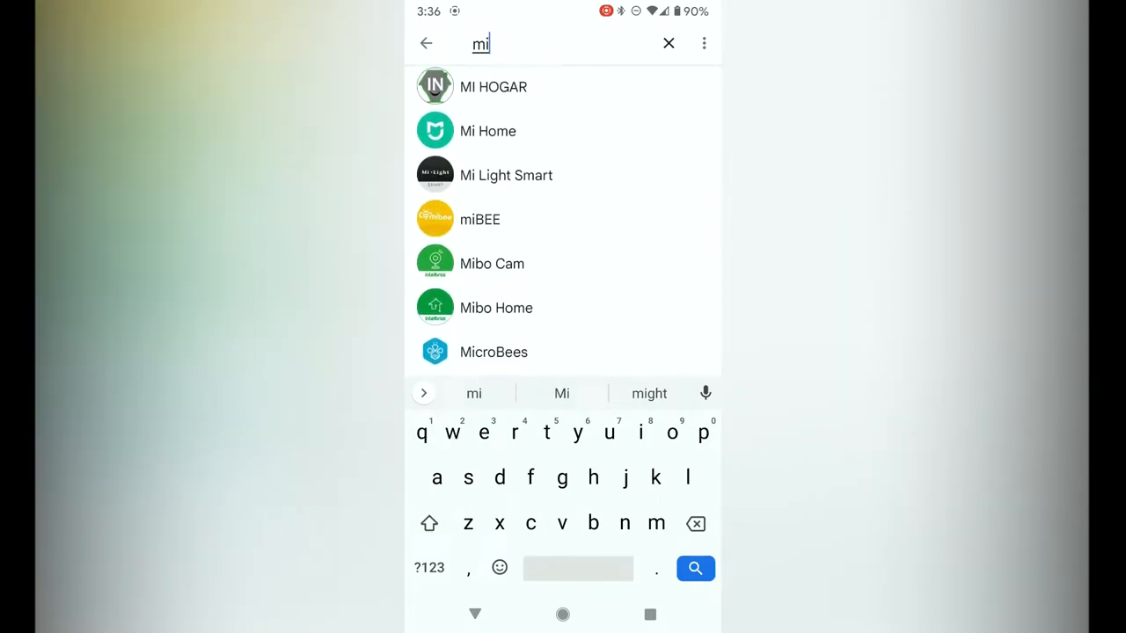
left_click(695, 569)
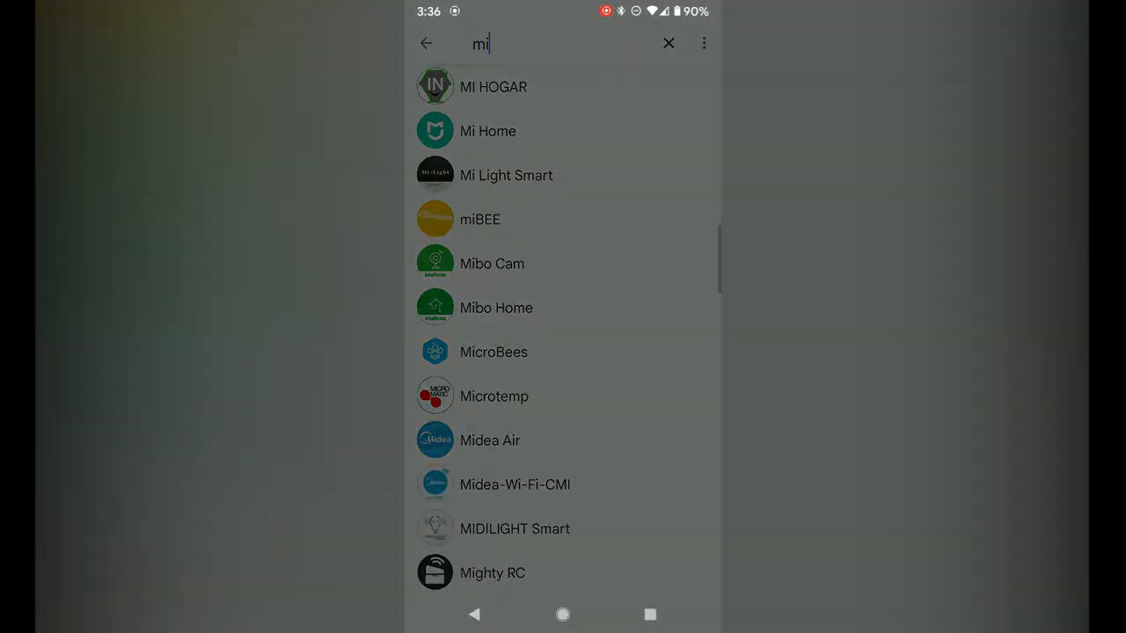
Continue to the Xiaomi sign-in page and focus the Email/Phone/Mi Account field
left_click(489, 130)
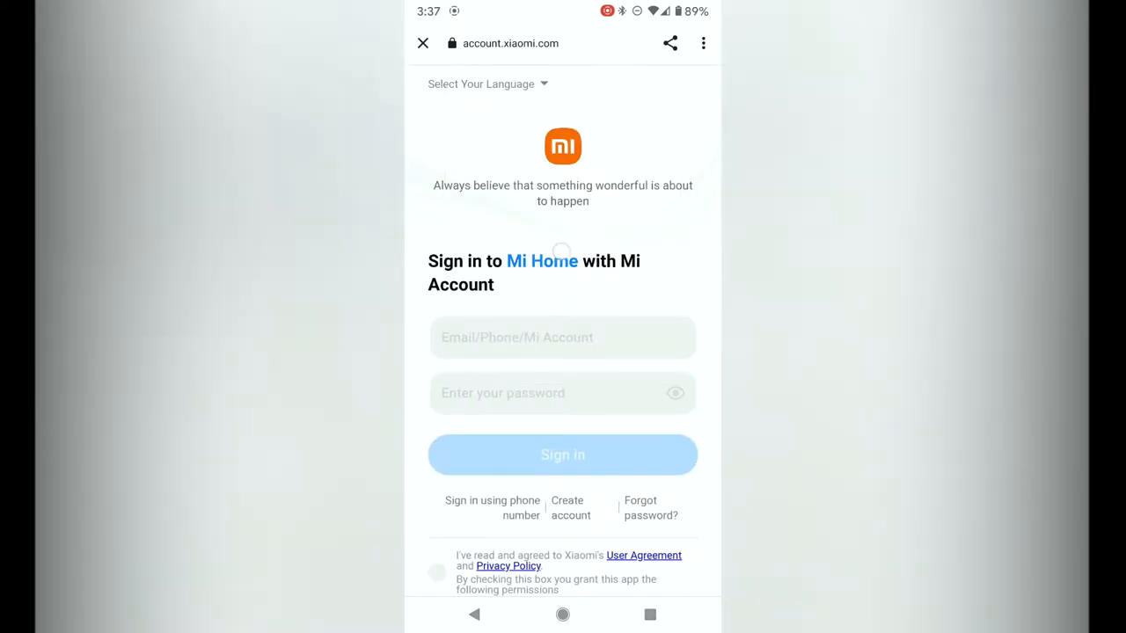
left_click(563, 338)
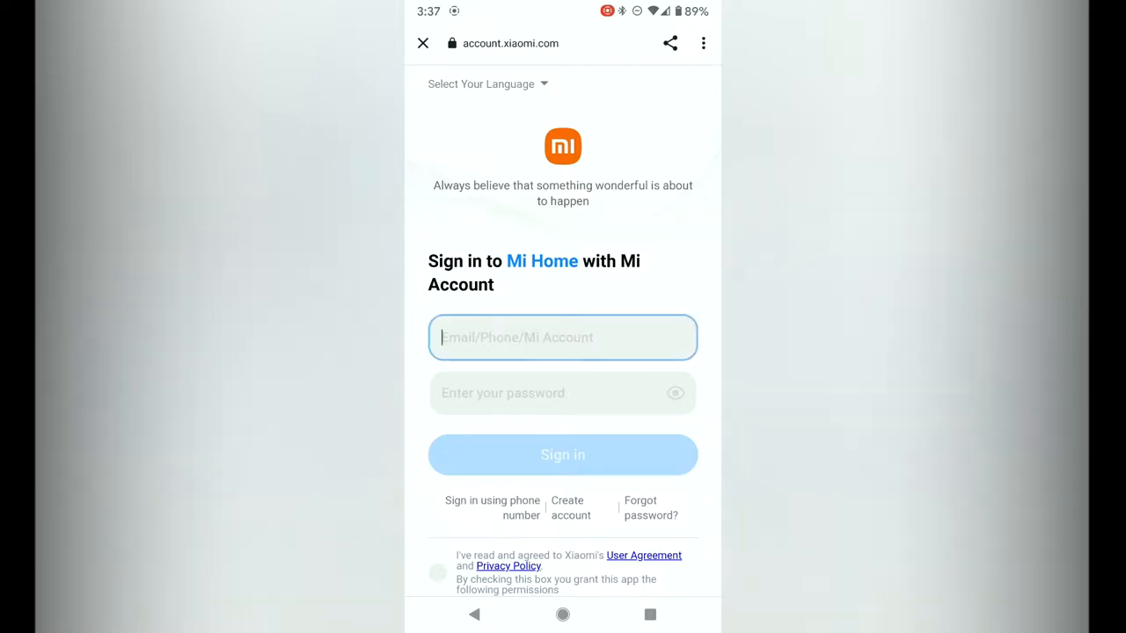
left_click(563, 338)
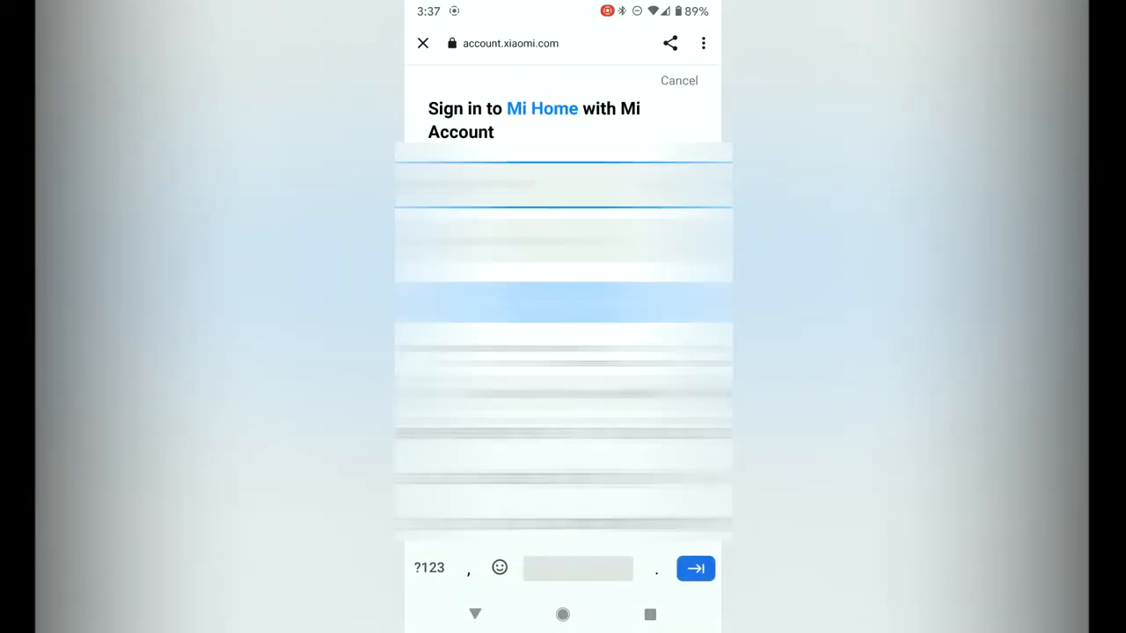